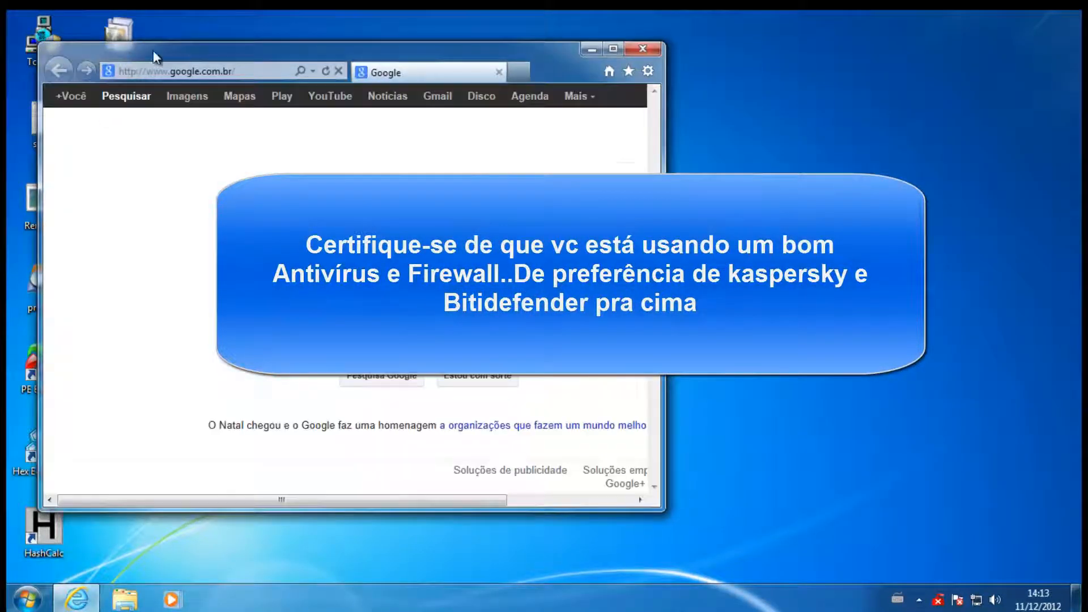
- Maximize the Internet Explorer window showing Google to fill the screen
{"action": "left_click", "coordinate": [614, 50]}
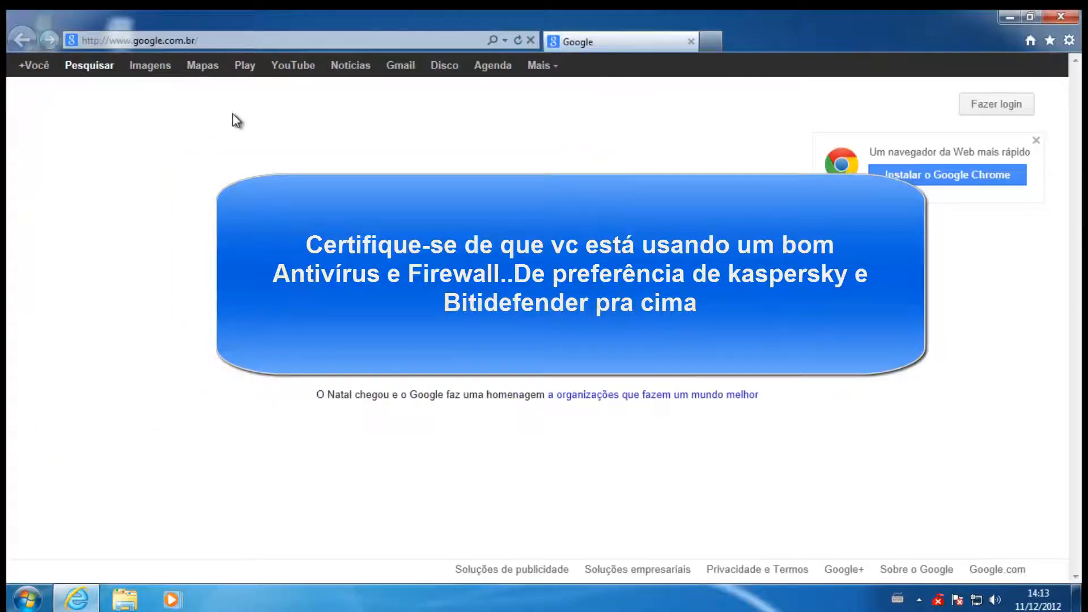
{"action": "right_click", "coordinate": [139, 40]}
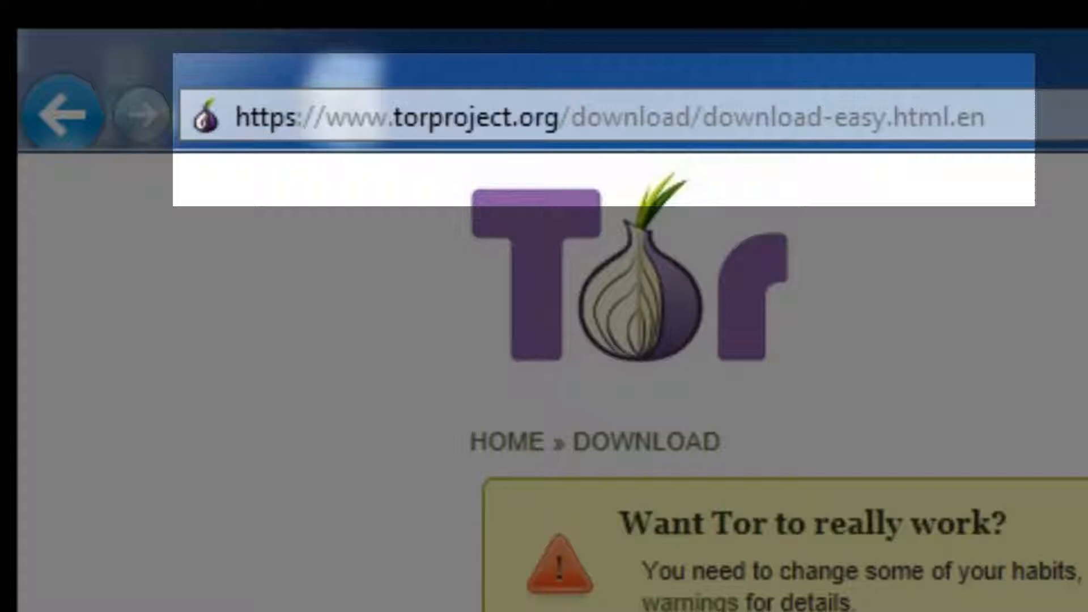
- Download the Tor Browser Bundle for Windows, dismiss the download notice, and open Tools
{"action": "scroll", "scroll_direction": "down", "scroll_amount": 3}
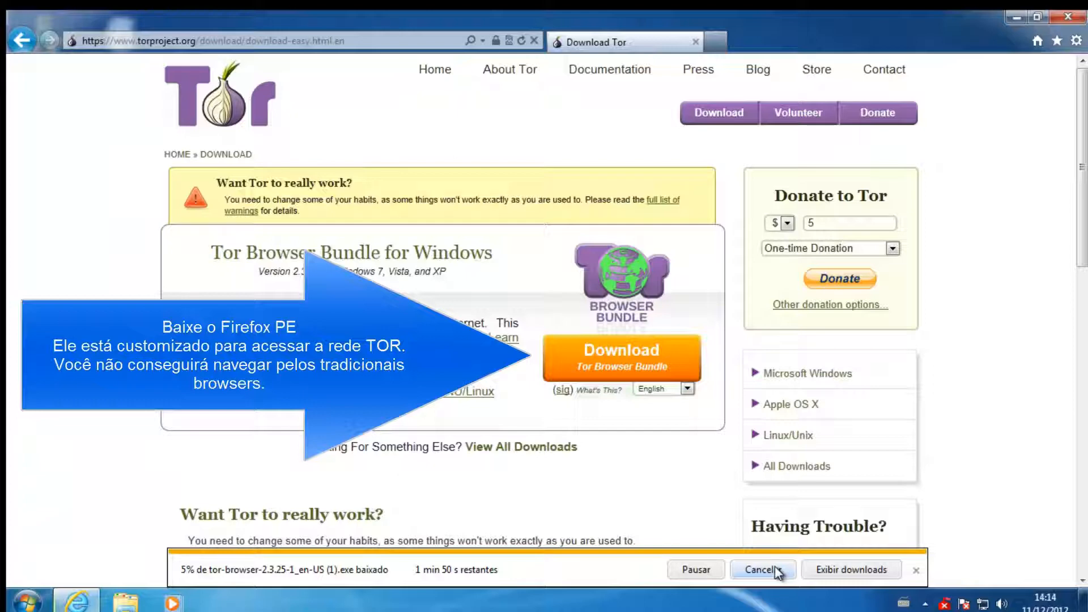
{"action": "left_click", "coordinate": [760, 569]}
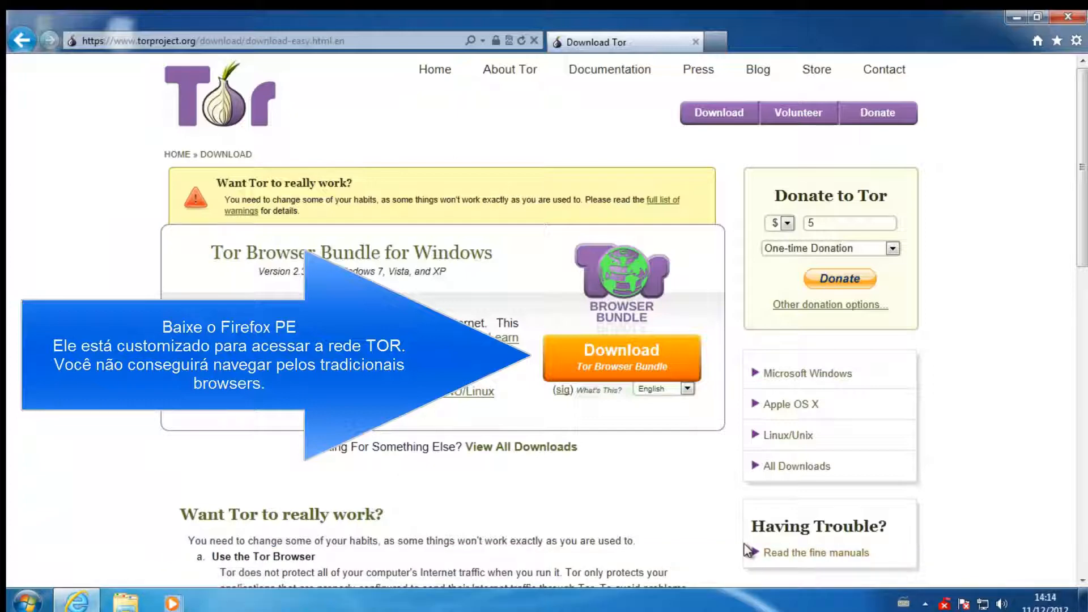
{"action": "left_click", "coordinate": [1058, 40]}
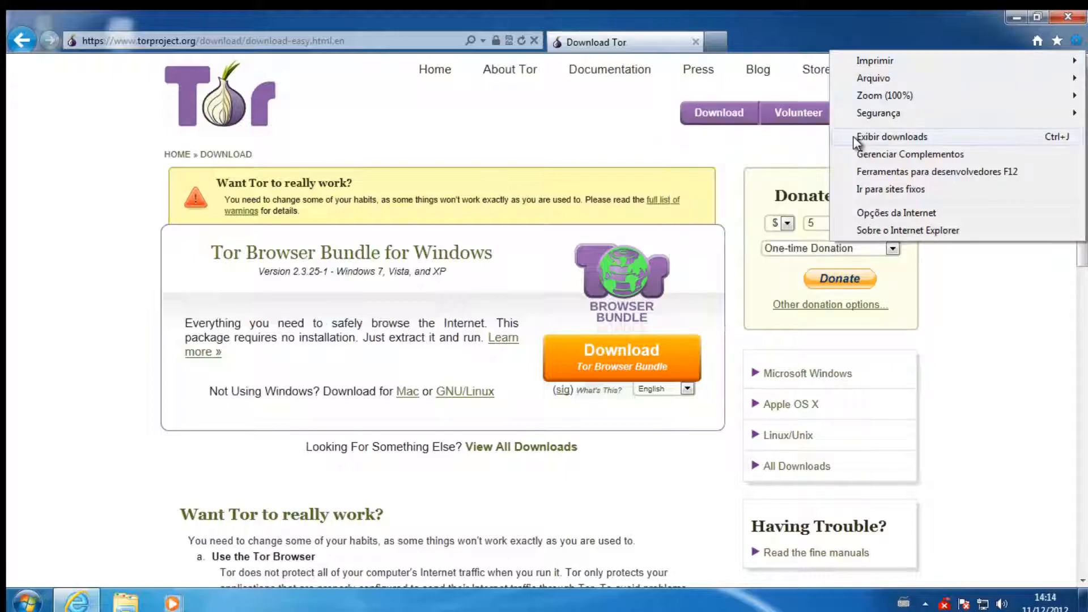
- Run the 22.9 MB tor-browser download and extract it into Downloads with 7-Zip
{"action": "left_click", "coordinate": [892, 136]}
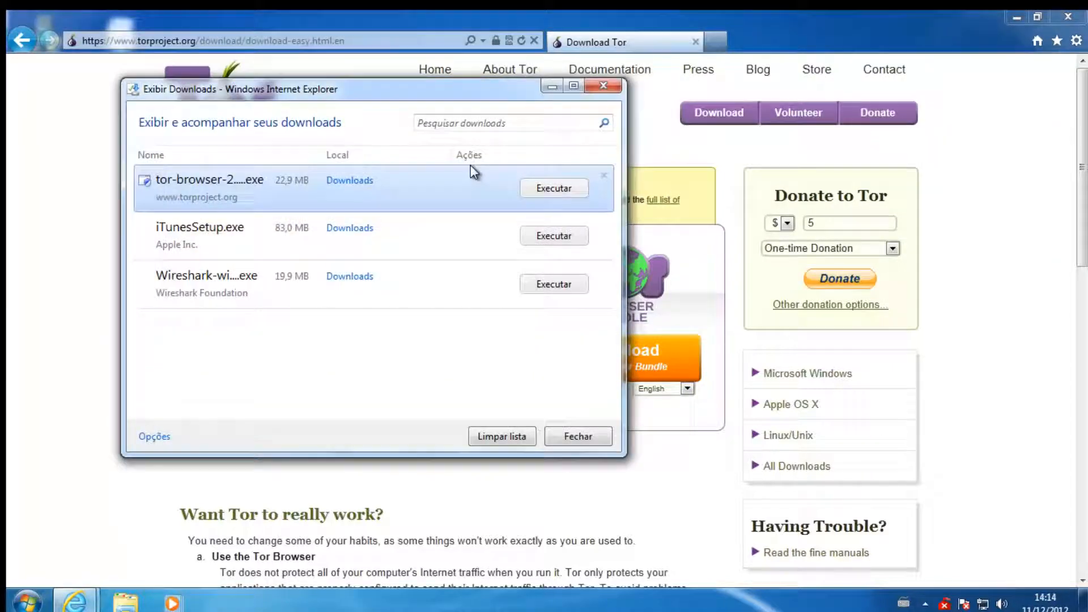
{"action": "mouse_move", "coordinate": [554, 188]}
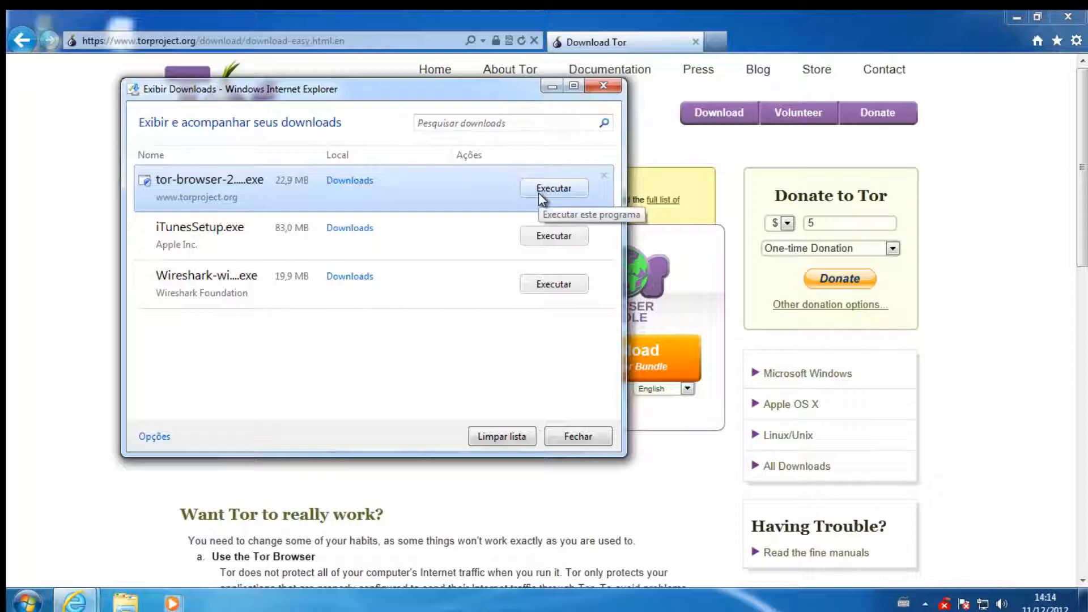
{"action": "left_click", "coordinate": [554, 187]}
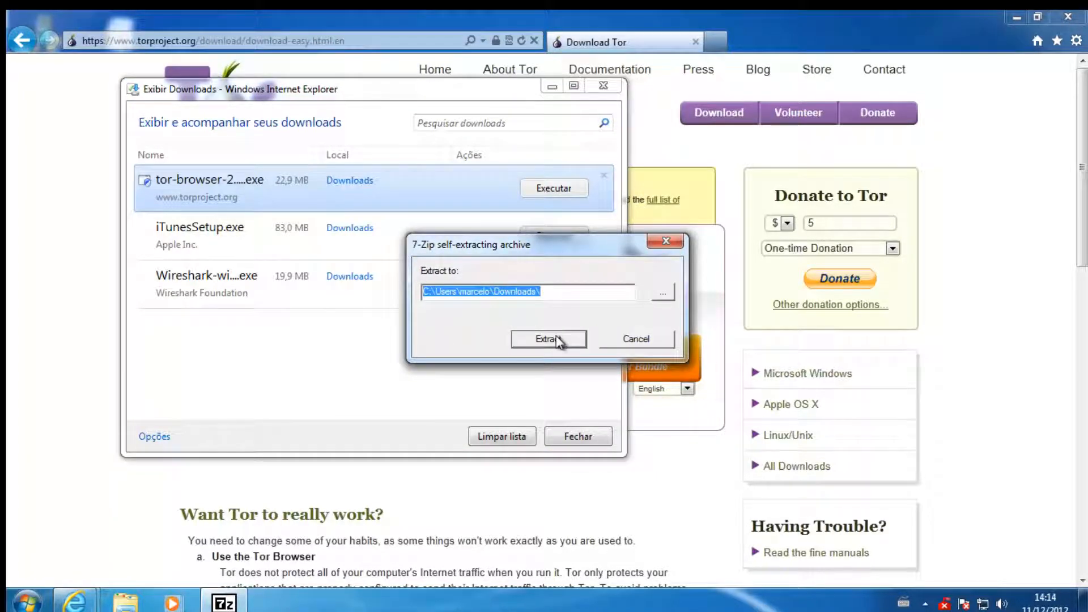
{"action": "left_click", "coordinate": [547, 339]}
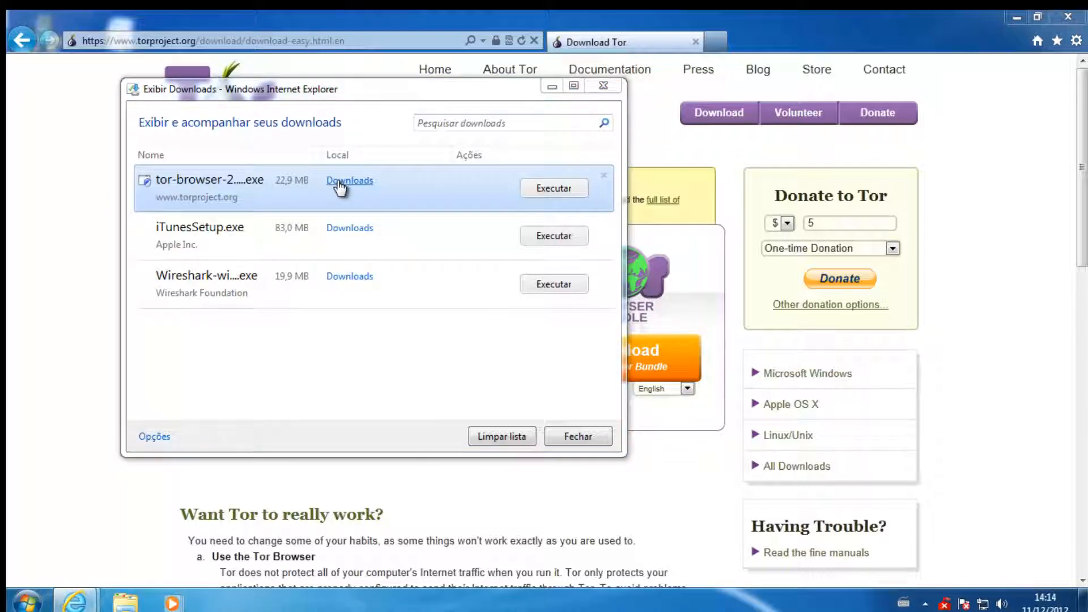
- Open the Tor Browser folder in Downloads and launch Start Tor Browser
{"action": "left_click", "coordinate": [349, 180]}
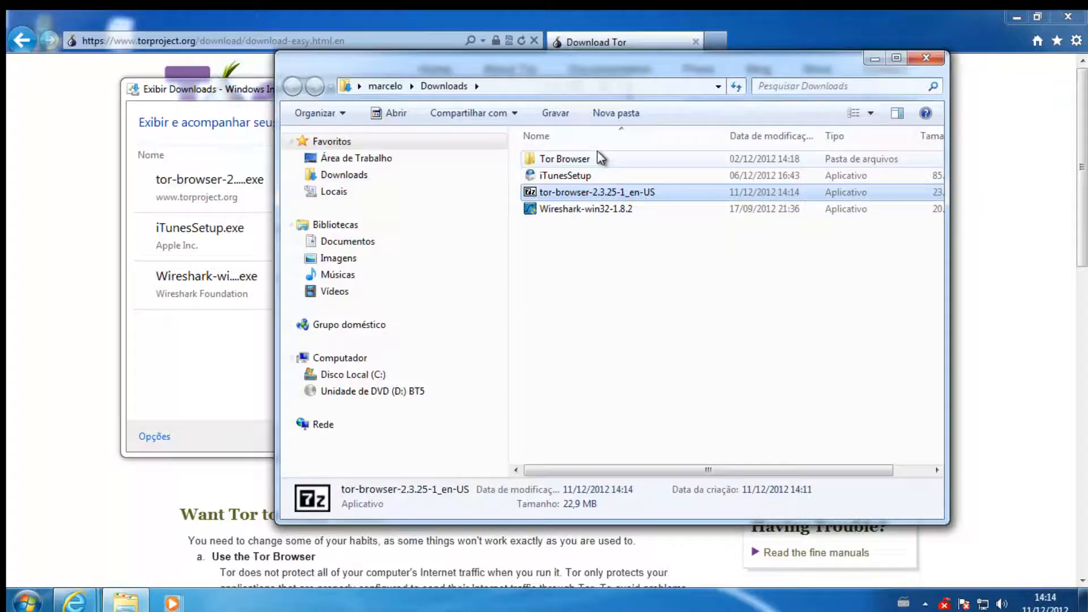
{"action": "double_click", "coordinate": [565, 158]}
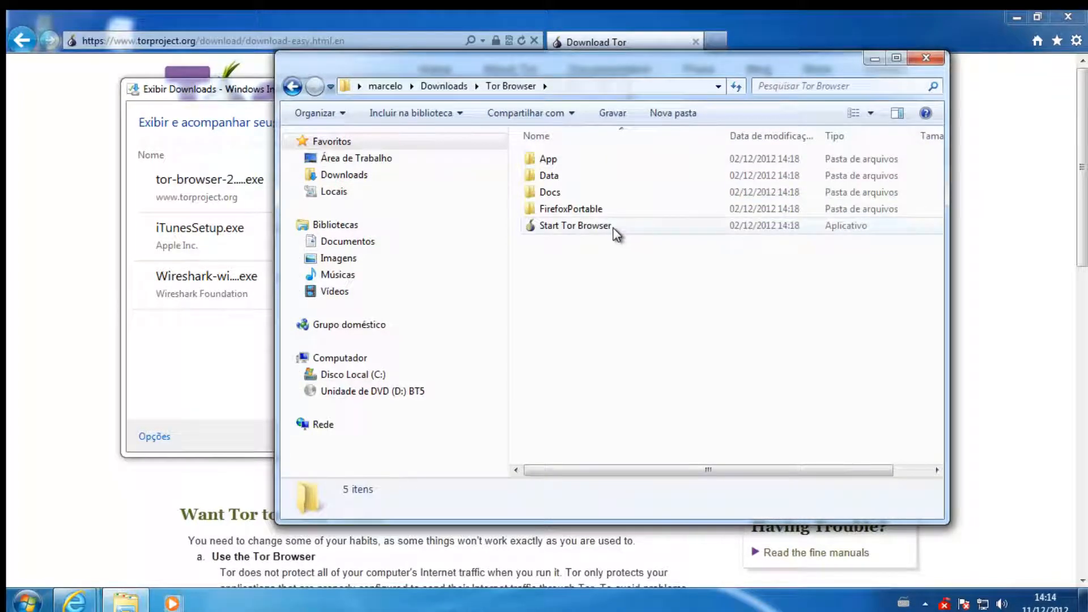
{"action": "left_click", "coordinate": [574, 225]}
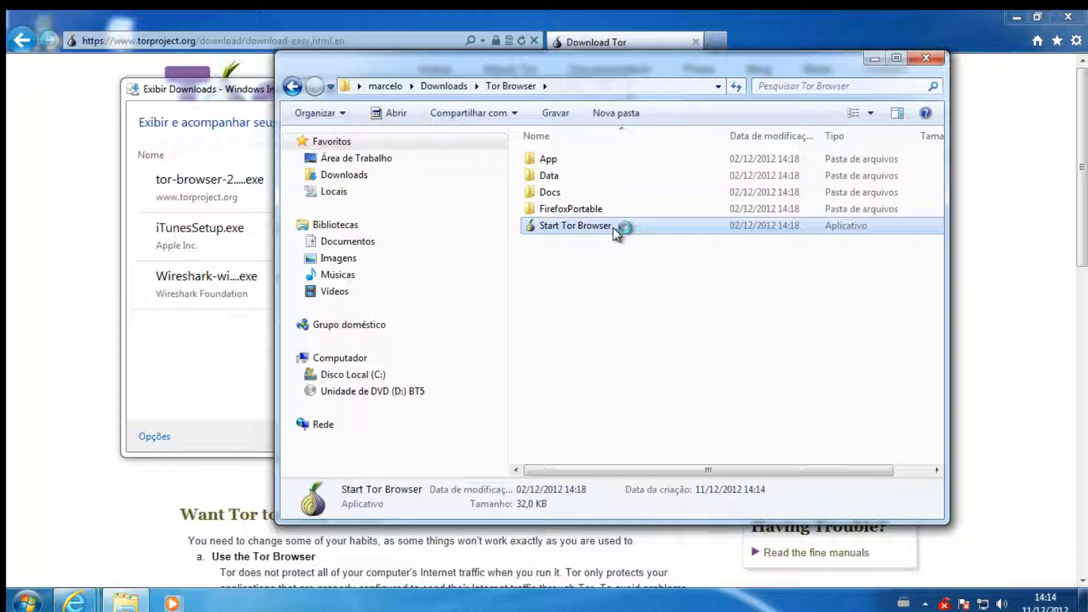
{"action": "double_click", "coordinate": [573, 225]}
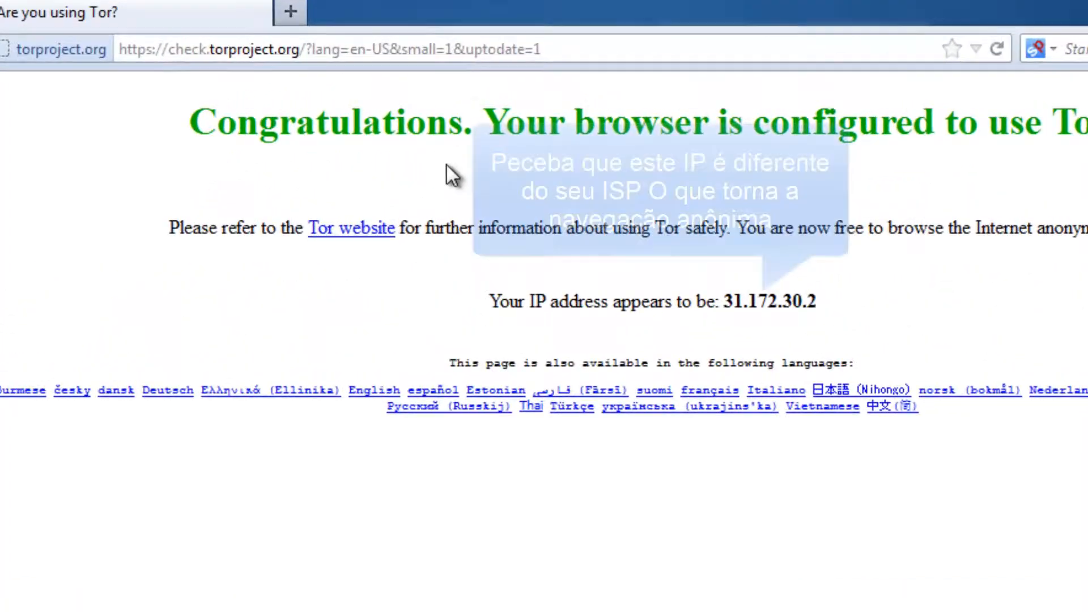
- Select the check.torproject.org address and bring up its editing menu
{"action": "double_click", "coordinate": [420, 49]}
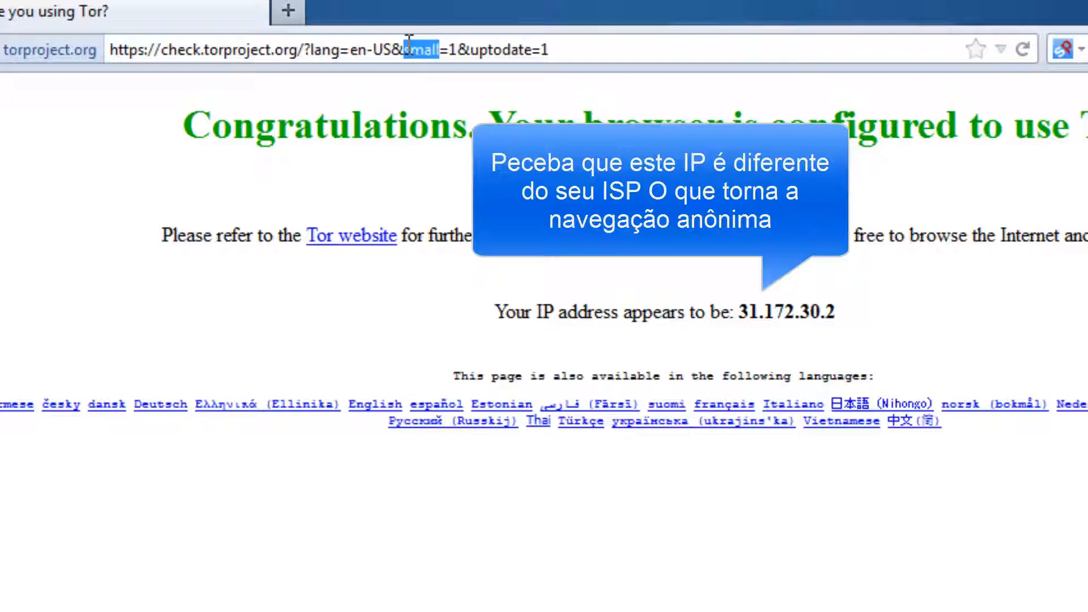
{"action": "right_click", "coordinate": [423, 50]}
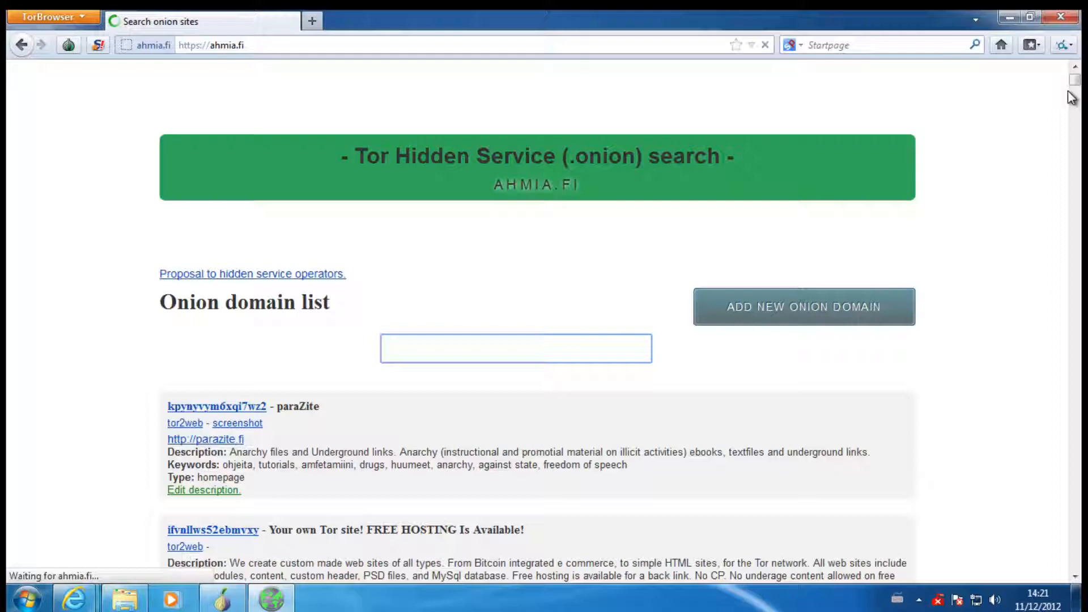
- Find 'hidden wiki' on the ahmia.fi list, stepping through matches to the kpvz7ki2v5agwt35 entry
{"action": "scroll", "scroll_direction": "down", "scroll_amount": 3}
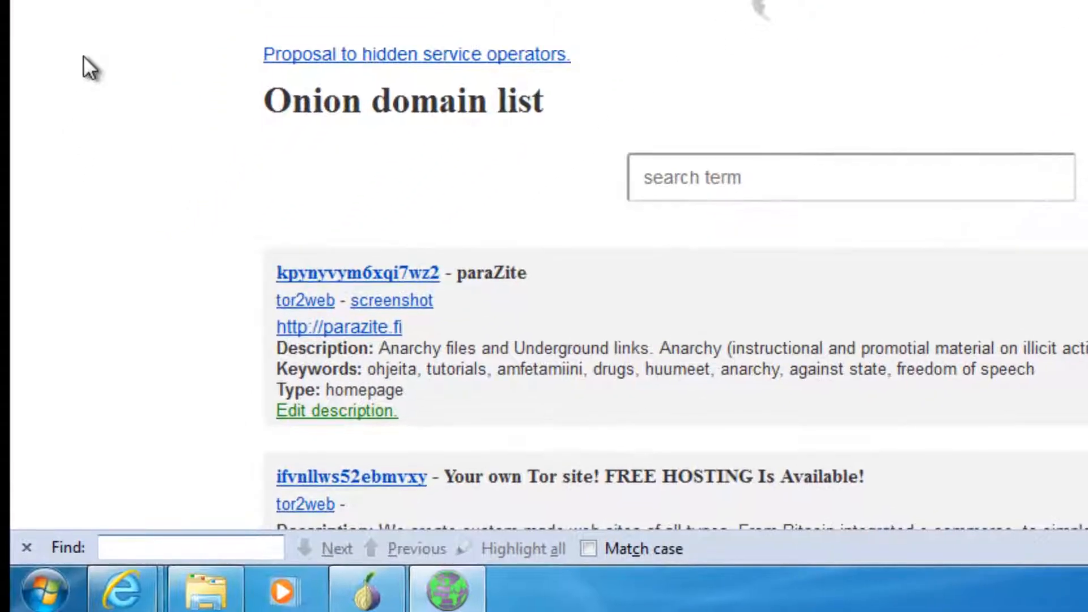
{"action": "type", "text": "hidden wiki"}
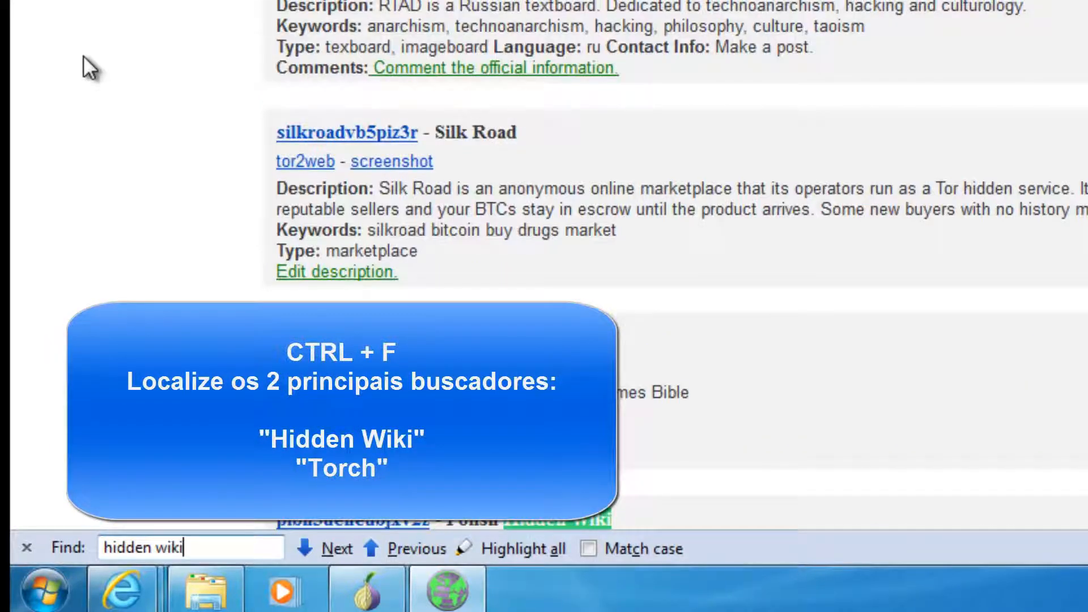
{"action": "left_click", "coordinate": [335, 549]}
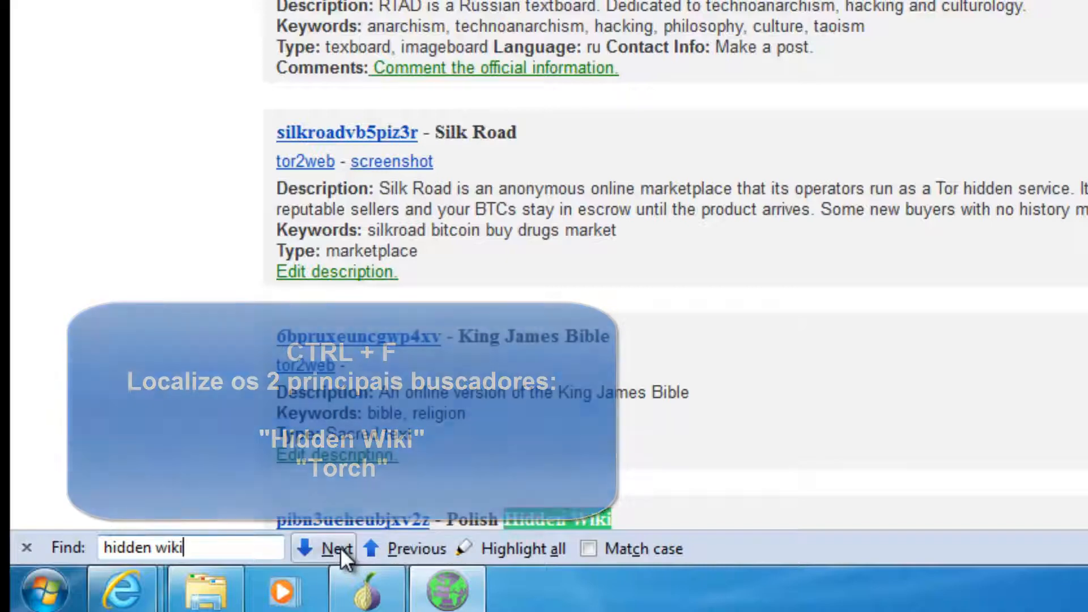
{"action": "left_click", "coordinate": [337, 550]}
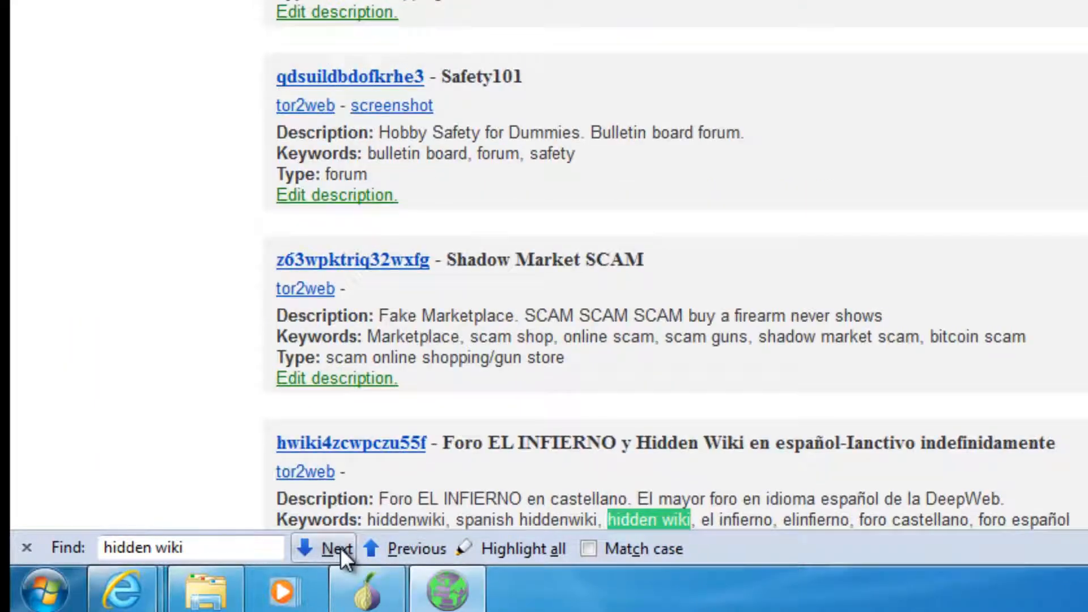
{"action": "left_click", "coordinate": [335, 548]}
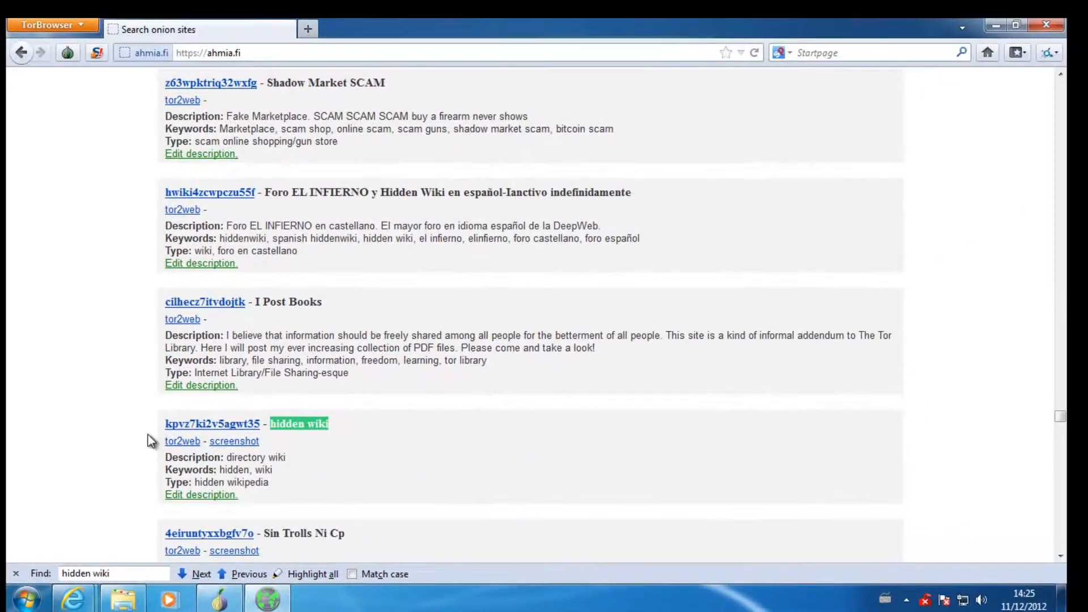
- Open the kpvz7ki2v5agwt35 hidden wiki link in a new tab, then start a find for torch
{"action": "right_click", "coordinate": [212, 424]}
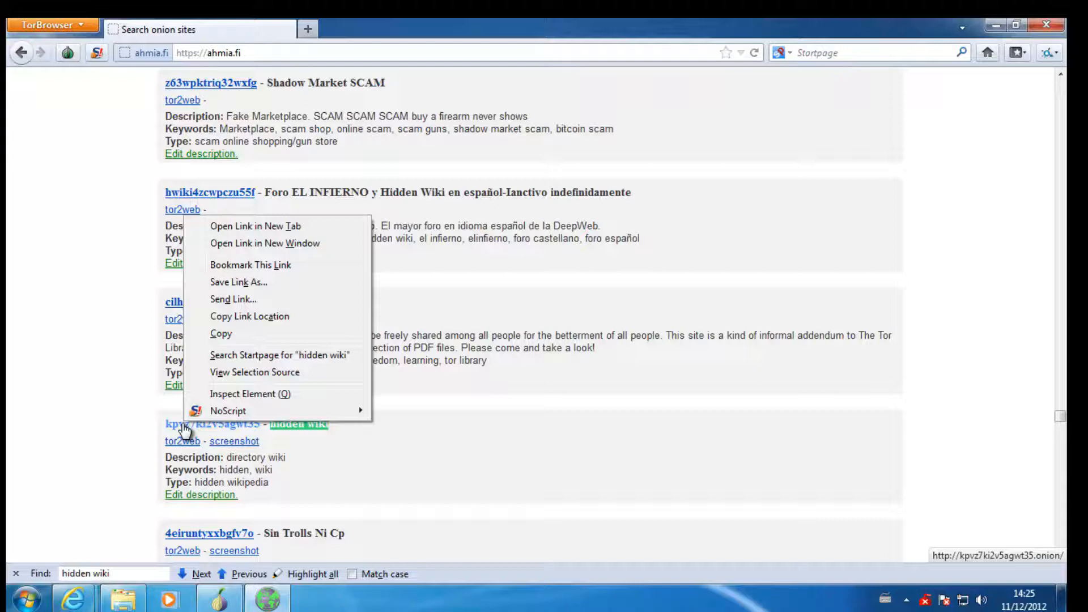
{"action": "left_click", "coordinate": [255, 226]}
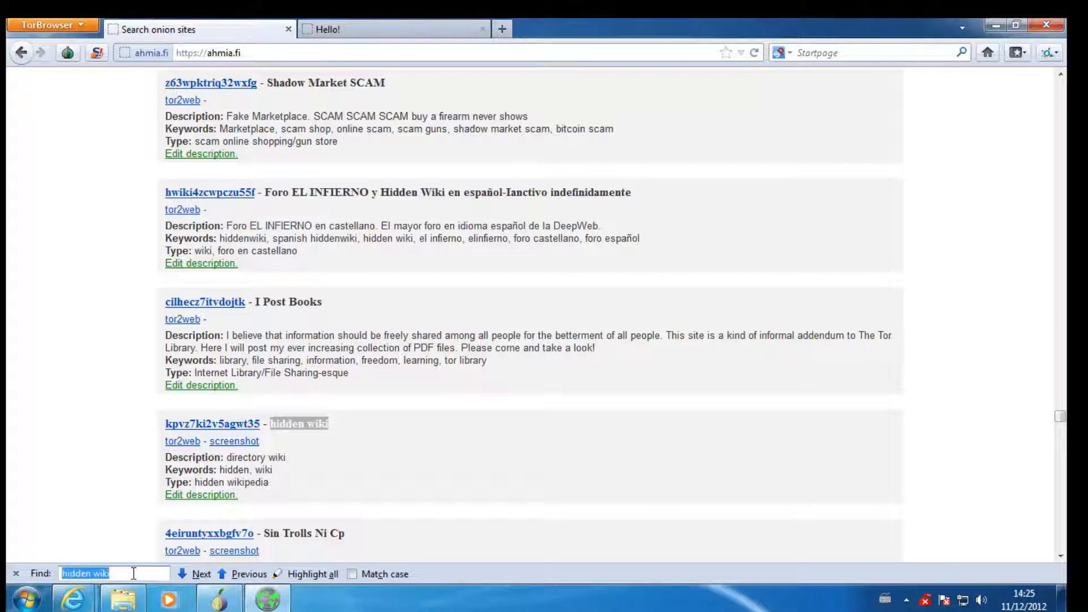
{"action": "type", "text": "too"}
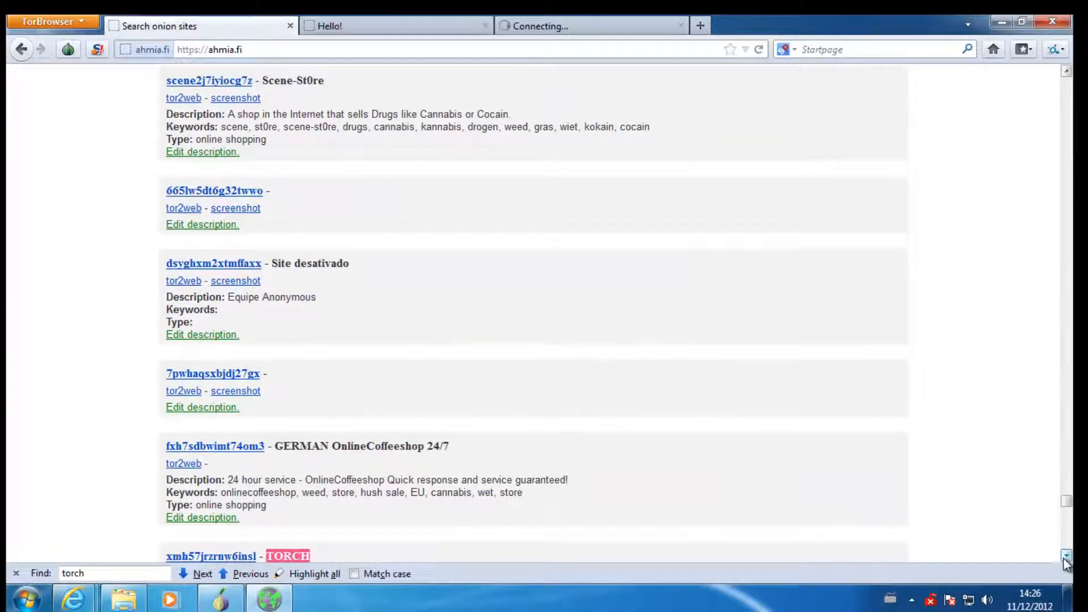
- Scroll the onion list down to the TORCH search engine entry
{"action": "scroll", "scroll_direction": "down", "scroll_amount": 3}
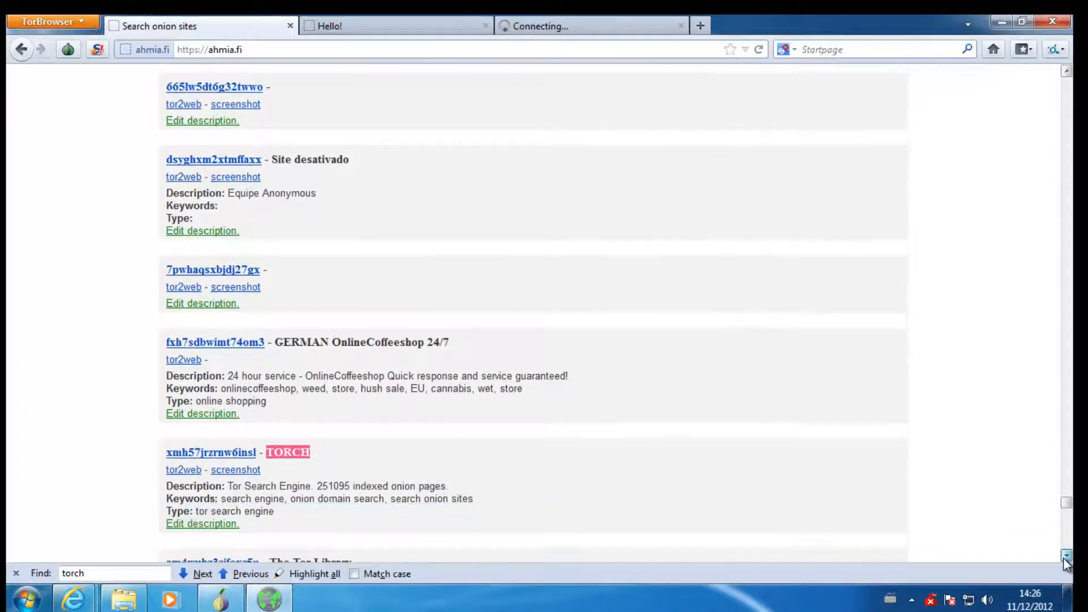
{"action": "scroll", "scroll_direction": "down", "scroll_amount": 3}
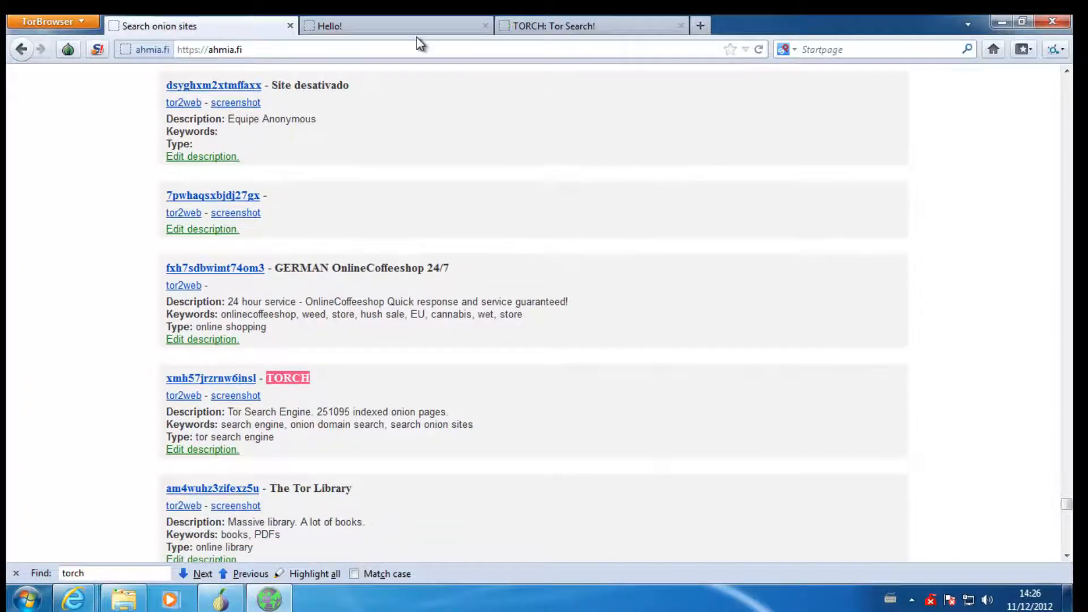
- Switch to the Hello! tab, follow the Hidden Wiki link, and scroll its Main Page
{"action": "left_click", "coordinate": [396, 26]}
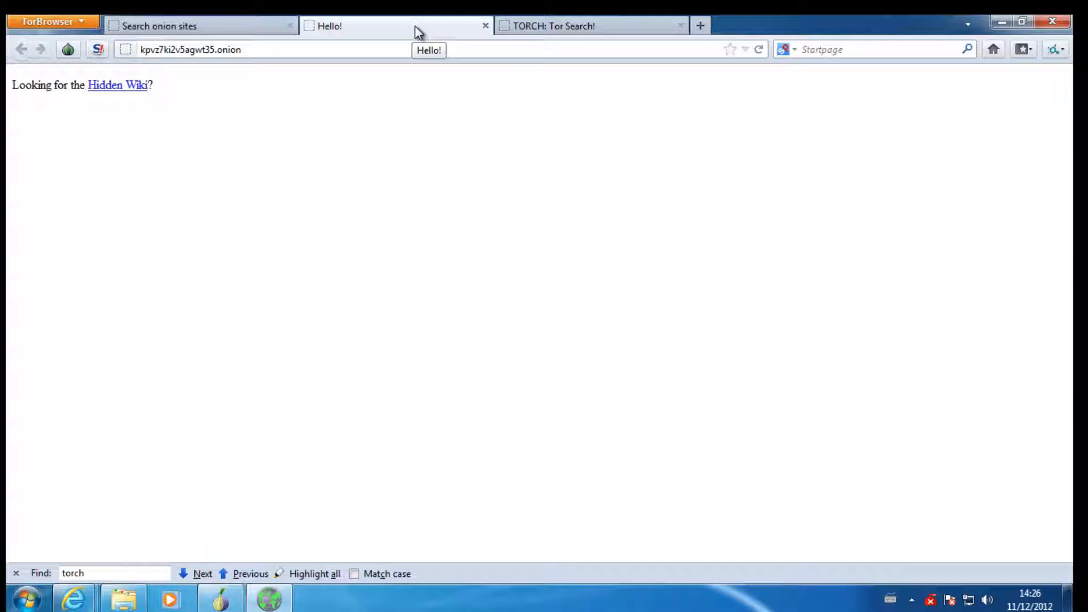
{"action": "mouse_move", "coordinate": [122, 96]}
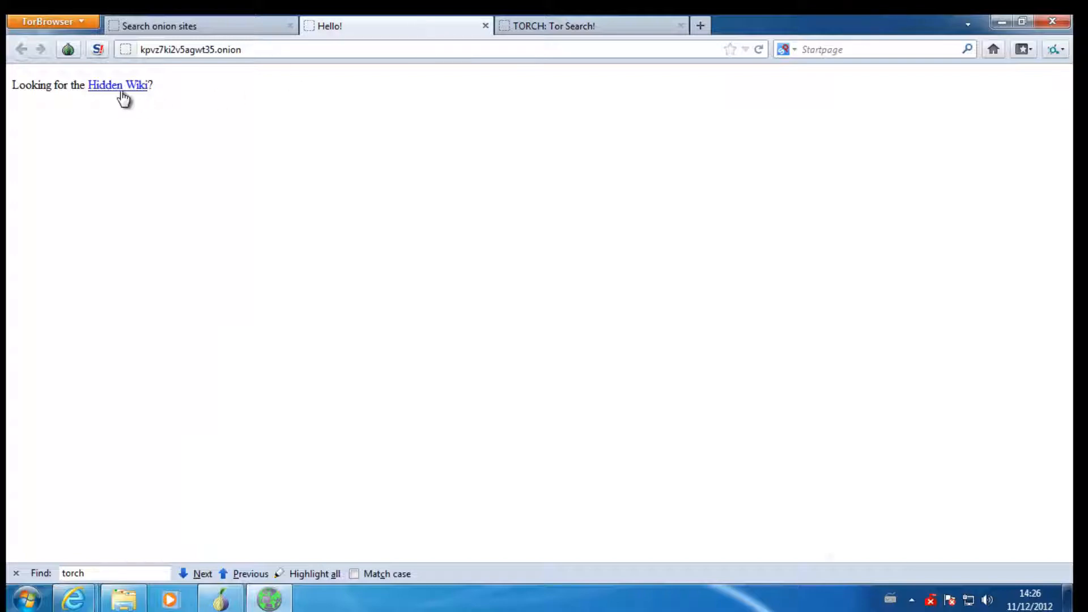
{"action": "left_click", "coordinate": [118, 84]}
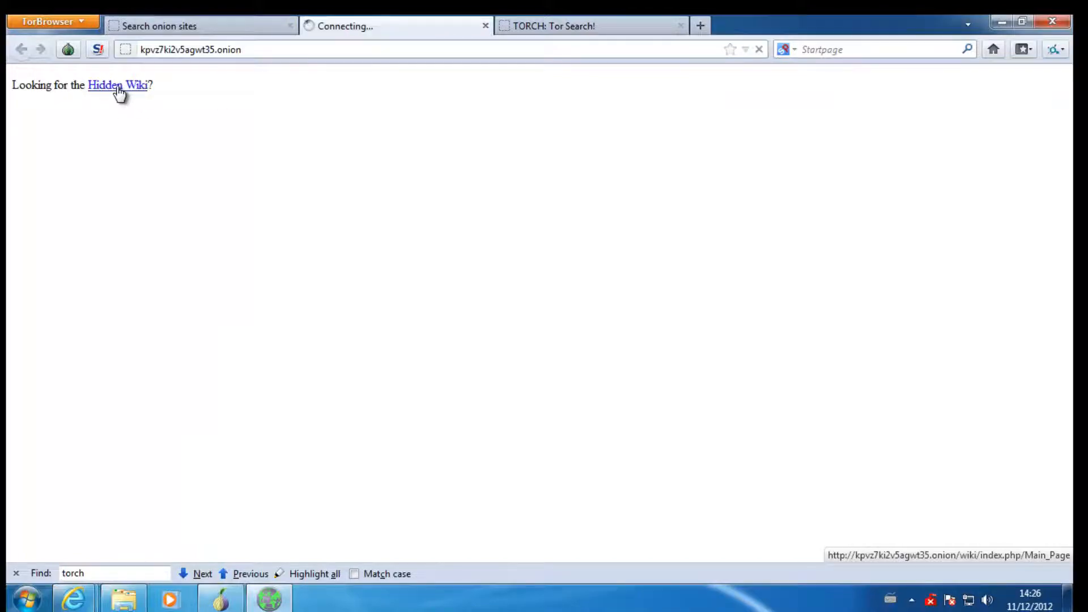
{"action": "left_click", "coordinate": [116, 85]}
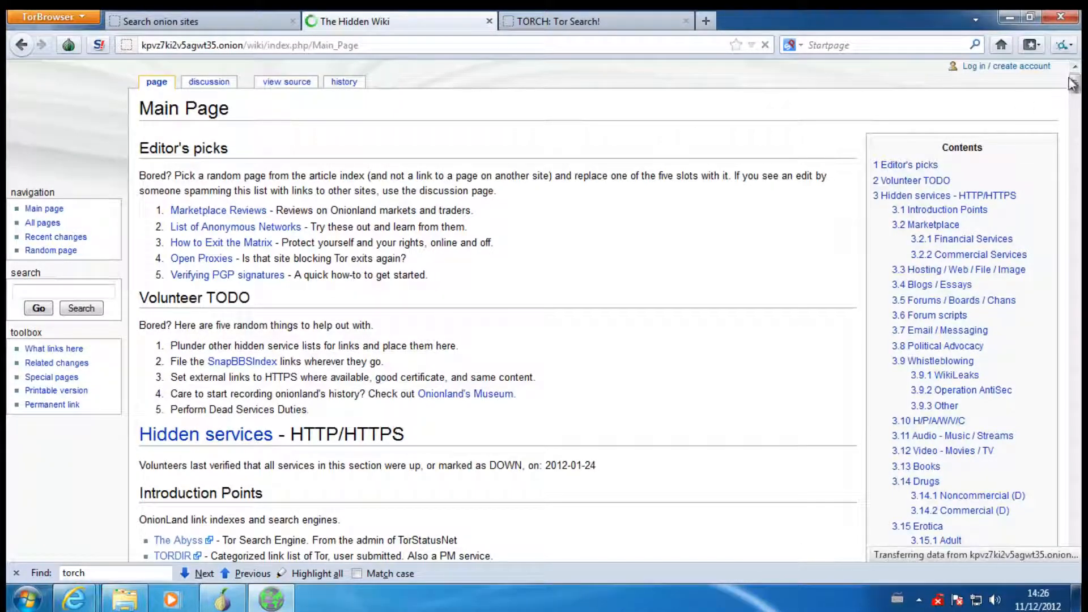
{"action": "scroll", "scroll_direction": "down", "scroll_amount": 3}
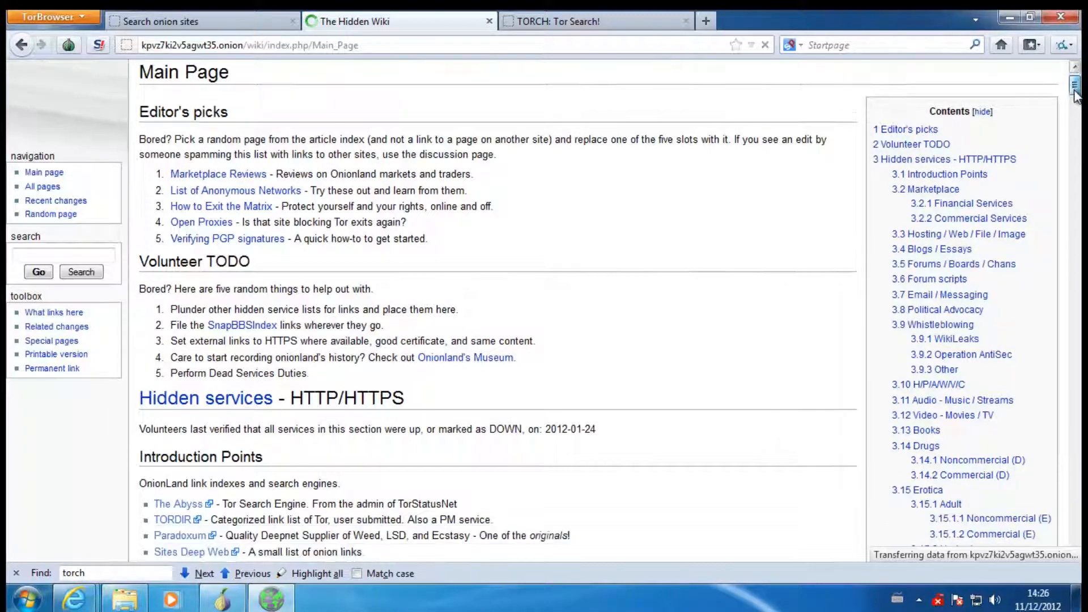
{"action": "scroll", "scroll_direction": "down", "scroll_amount": 3}
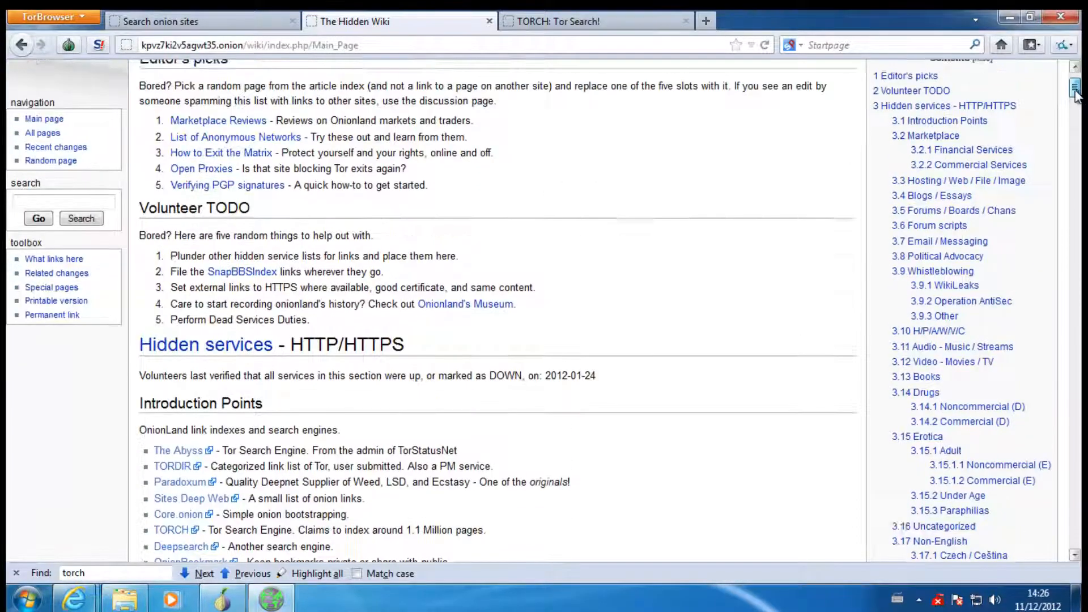